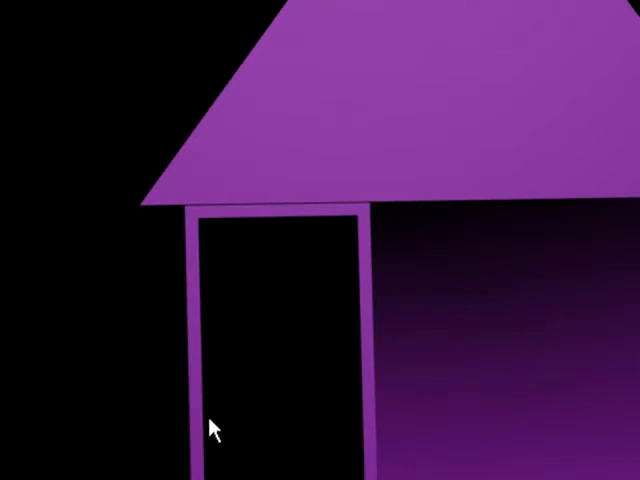
{"action": "mouse_move", "coordinate": [248, 406]}
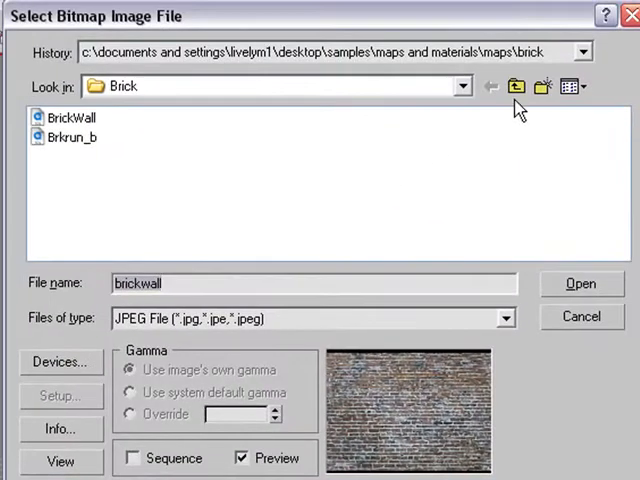
Navigate up to the Desktop and down into Samples > maps > Brick
{"action": "left_click", "coordinate": [512, 88]}
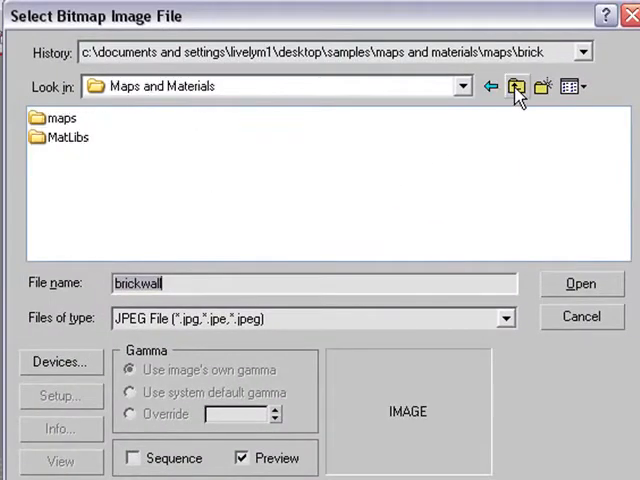
{"action": "left_click", "coordinate": [512, 88]}
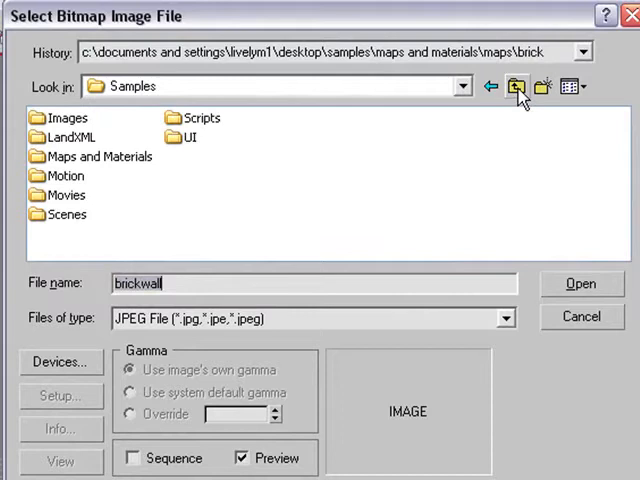
{"action": "left_click", "coordinate": [512, 88]}
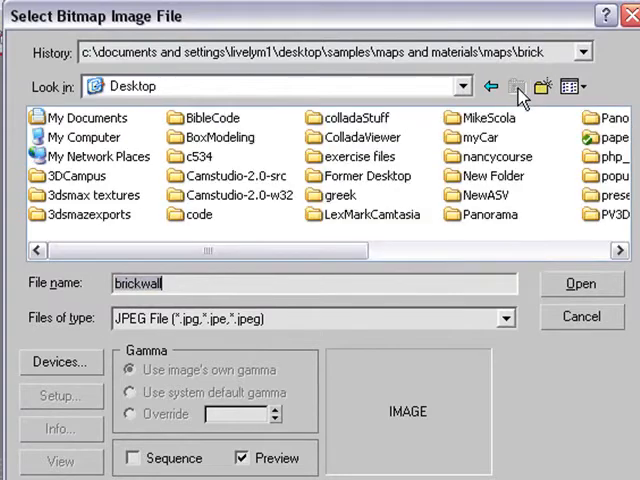
{"action": "mouse_move", "coordinate": [320, 244]}
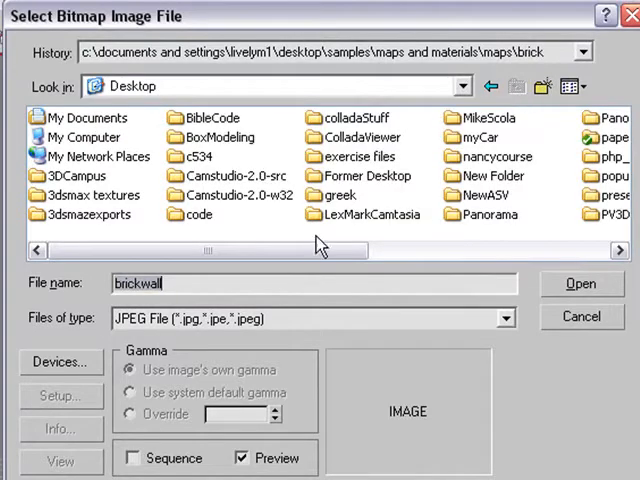
{"action": "scroll", "scroll_direction": "right", "scroll_amount": 3}
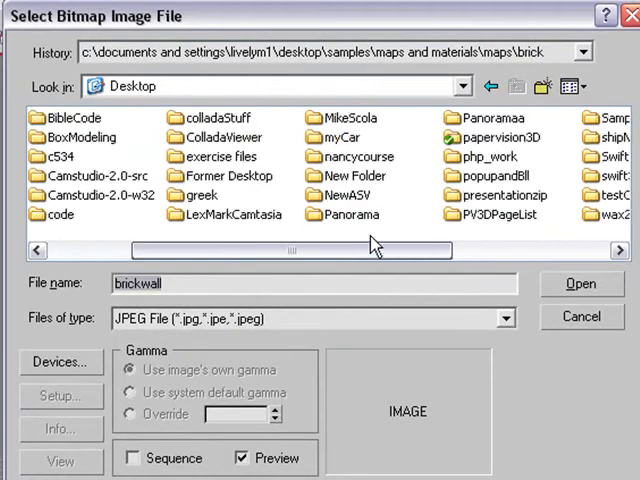
{"action": "mouse_move", "coordinate": [492, 112]}
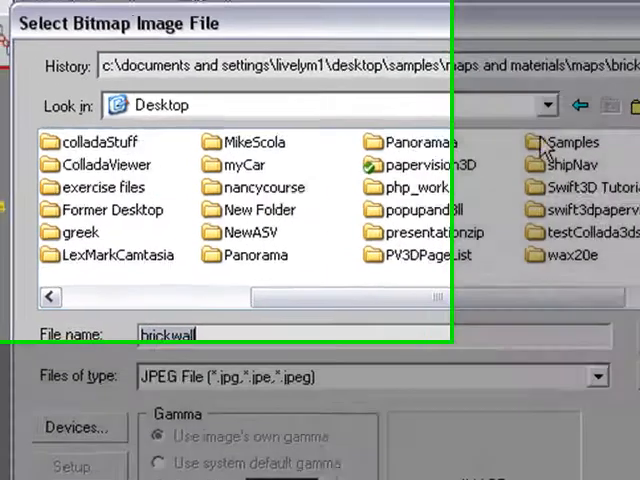
{"action": "double_click", "coordinate": [560, 140]}
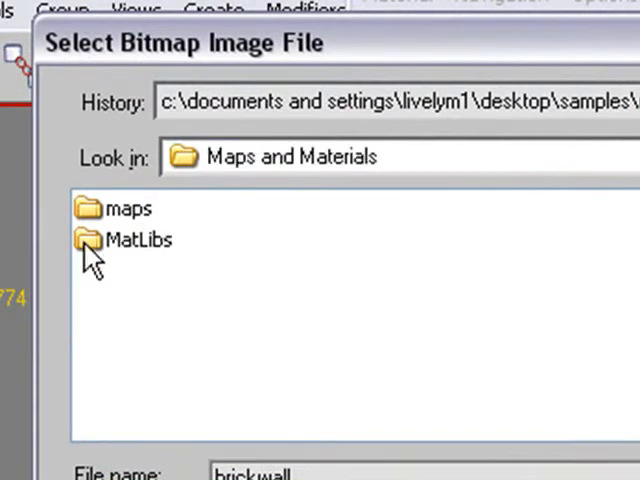
{"action": "double_click", "coordinate": [128, 208]}
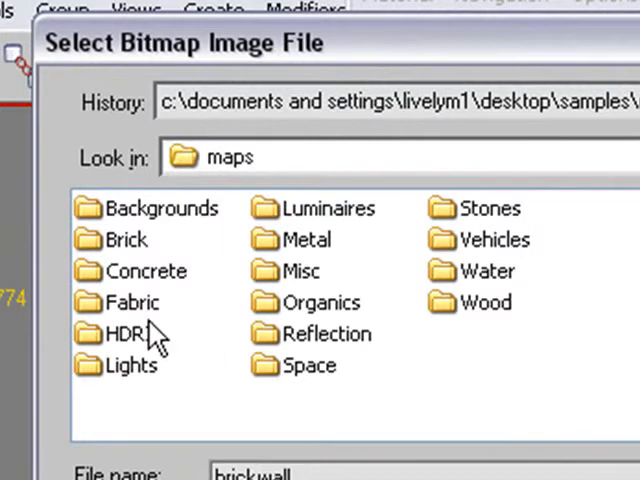
{"action": "double_click", "coordinate": [124, 240]}
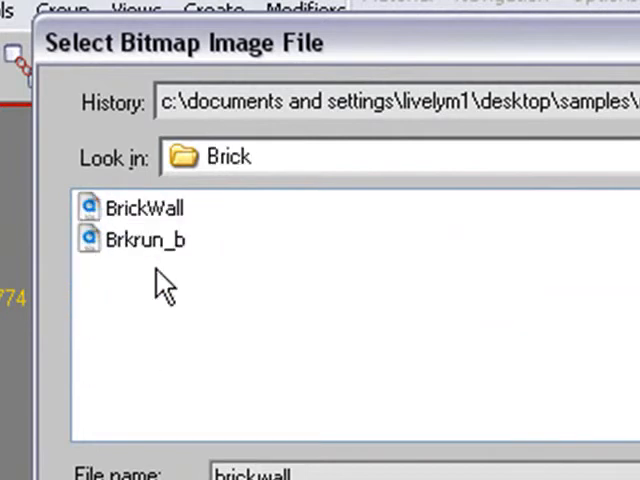
Preview the Brkrun_b brick image, then choose BrickWall.jpg instead
{"action": "left_click", "coordinate": [144, 240]}
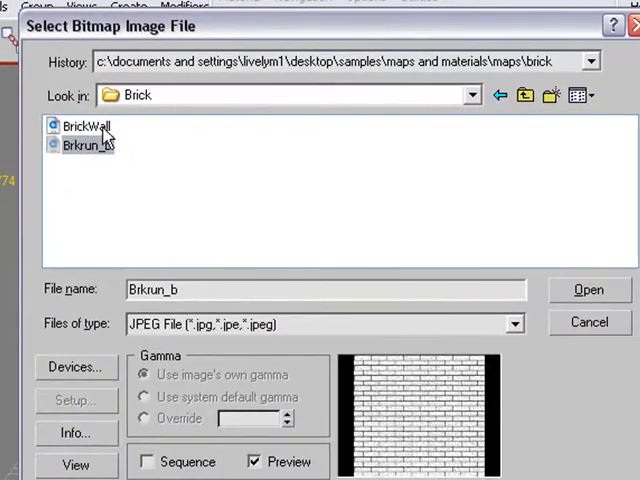
{"action": "left_click", "coordinate": [84, 128]}
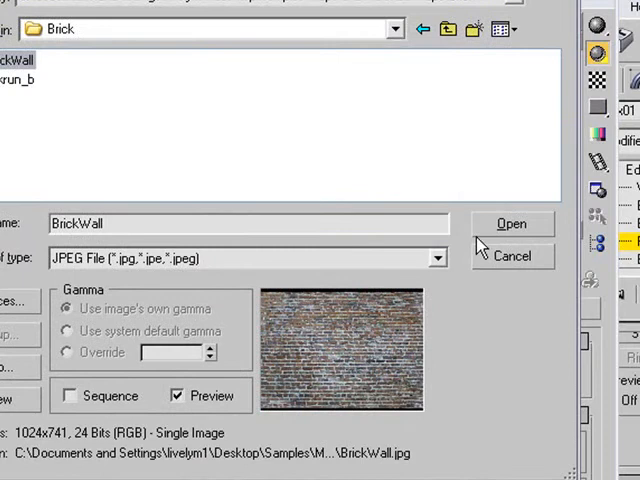
{"action": "left_click", "coordinate": [512, 224]}
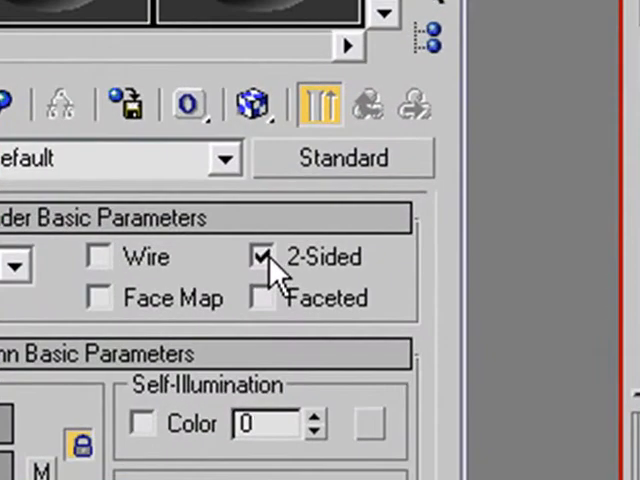
Enable 2-Sided in the material's Shader Basic Parameters
{"action": "left_click", "coordinate": [260, 256]}
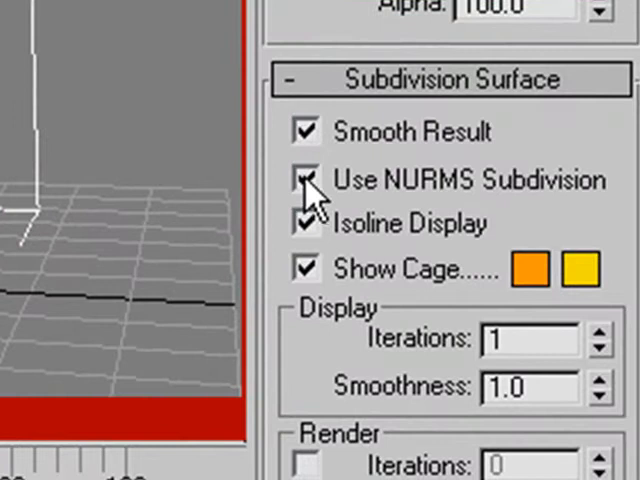
Enable Use NURMS Subdivision on the house's Editable Poly
{"action": "left_click", "coordinate": [308, 180]}
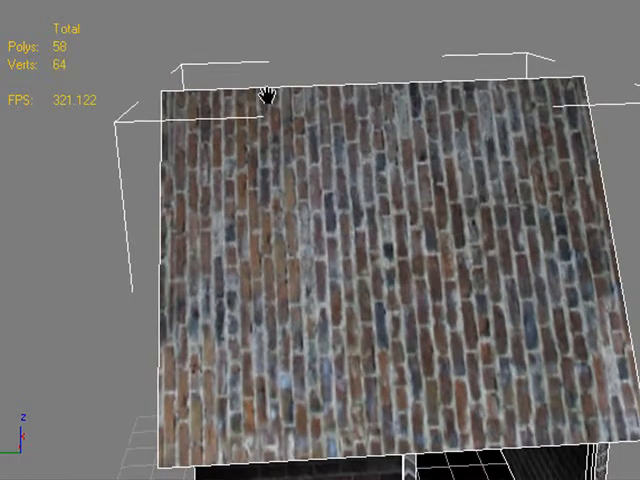
{"action": "mouse_move", "coordinate": [410, 342]}
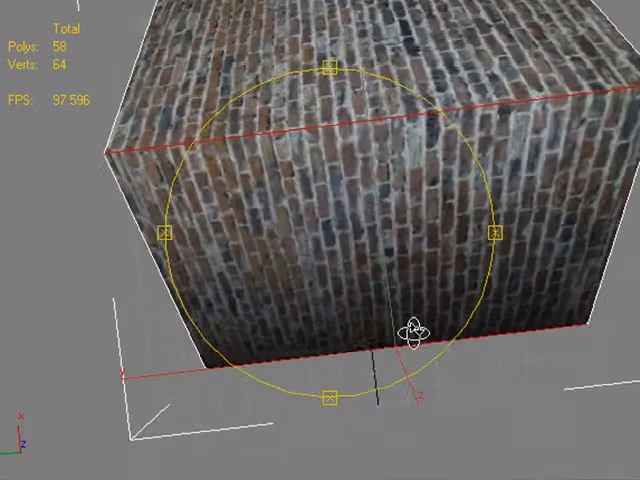
Rotate the viewport around the brick-textured house mesh
{"action": "left_click_drag", "start_coordinate": [410, 330], "coordinate": [380, 100]}
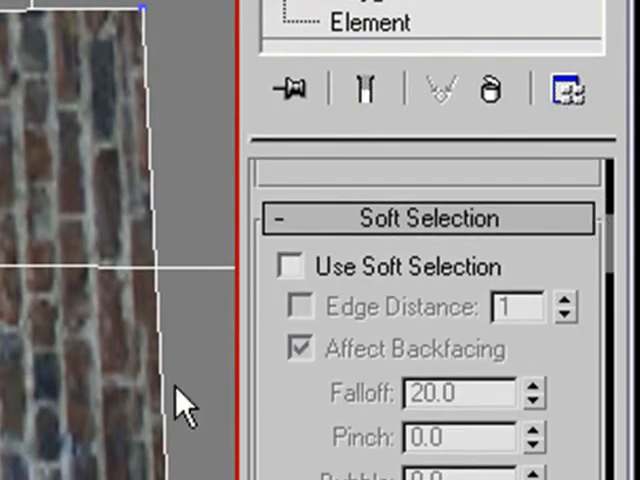
Enable Use Soft Selection at vertex level and pull the roof vertices up into a peak
{"action": "left_click", "coordinate": [292, 266]}
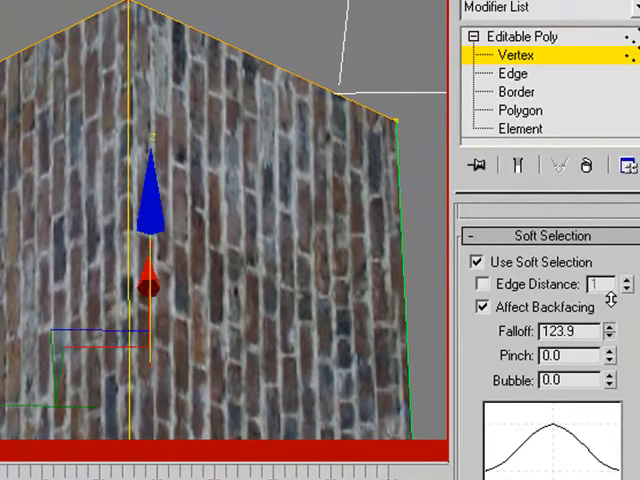
{"action": "left_click_drag", "start_coordinate": [148, 190], "coordinate": [116, 256]}
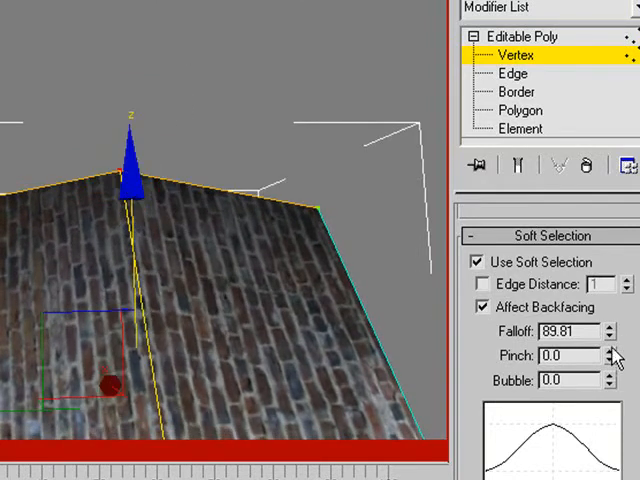
{"action": "mouse_move", "coordinate": [216, 200]}
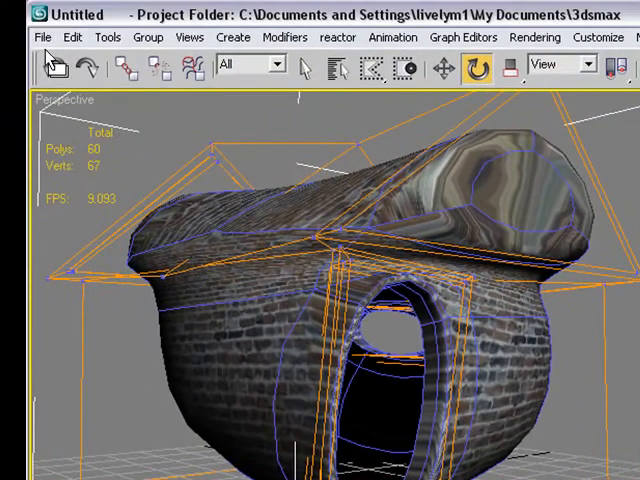
Export the scene as COLLADA named MYHouse.DAE into the testCollada3ds folder
{"action": "left_click", "coordinate": [42, 36]}
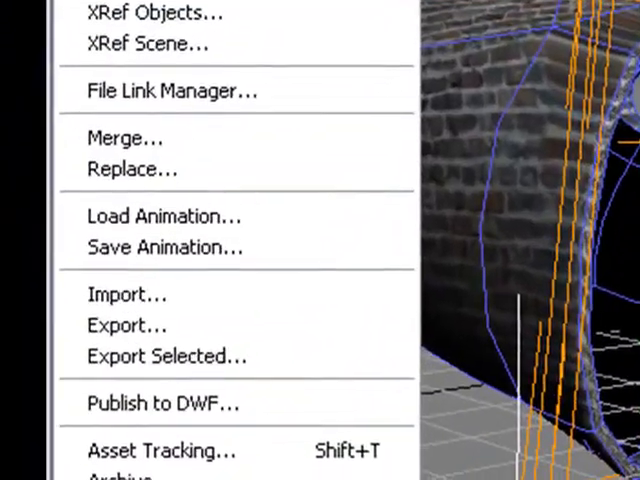
{"action": "left_click", "coordinate": [128, 324]}
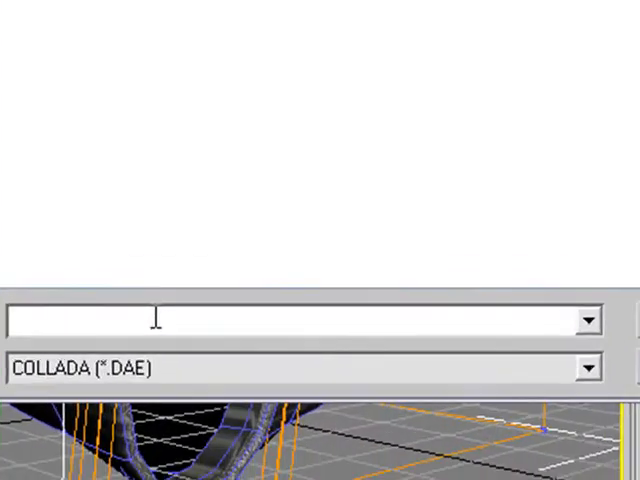
{"action": "type", "text": "MY"}
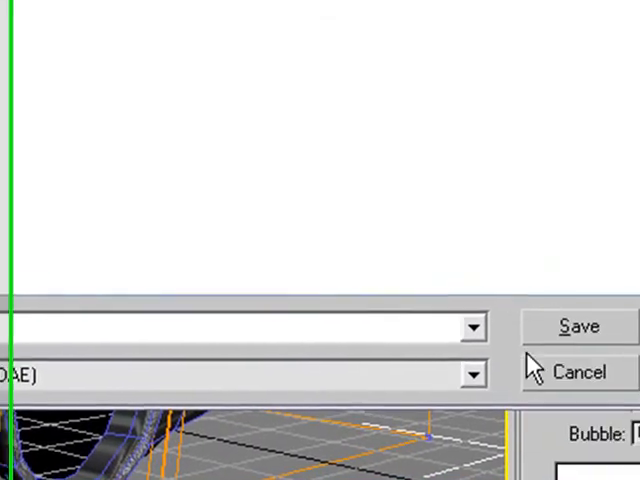
{"action": "left_click", "coordinate": [578, 326]}
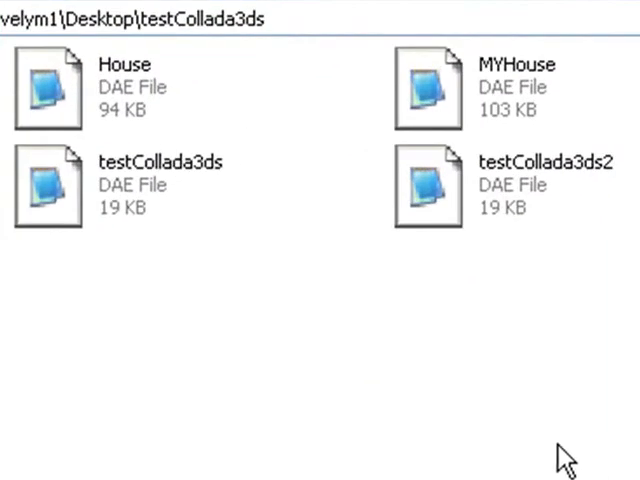
{"action": "mouse_move", "coordinate": [428, 210]}
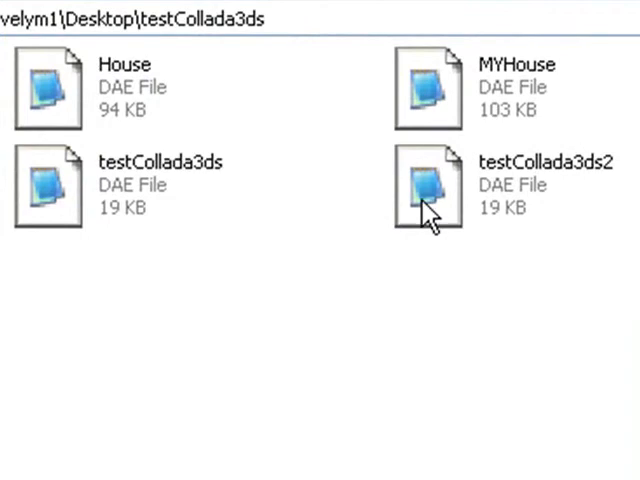
{"action": "mouse_move", "coordinate": [432, 196]}
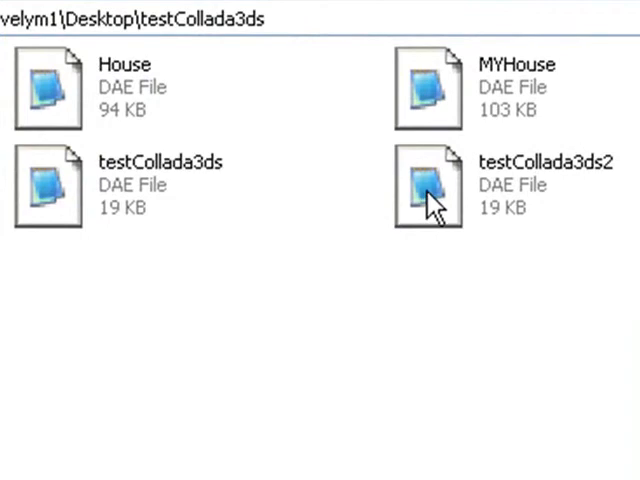
Bring up the context menu on a DAE file in the testCollada3ds folder
{"action": "right_click", "coordinate": [430, 196]}
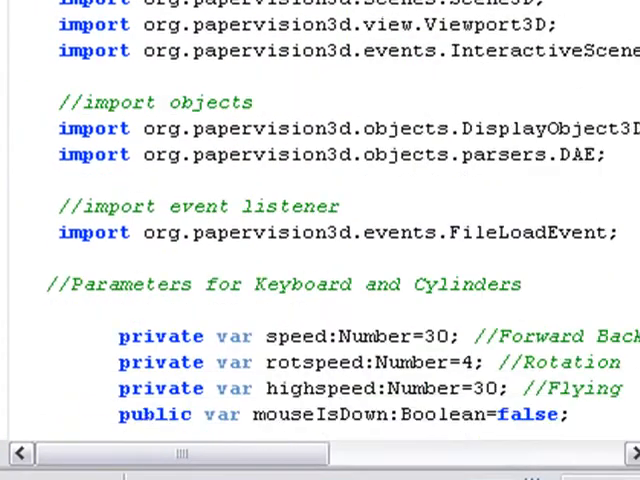
Scroll the ActionScript source down to the DAE file loading section
{"action": "scroll", "scroll_direction": "down", "scroll_amount": 3}
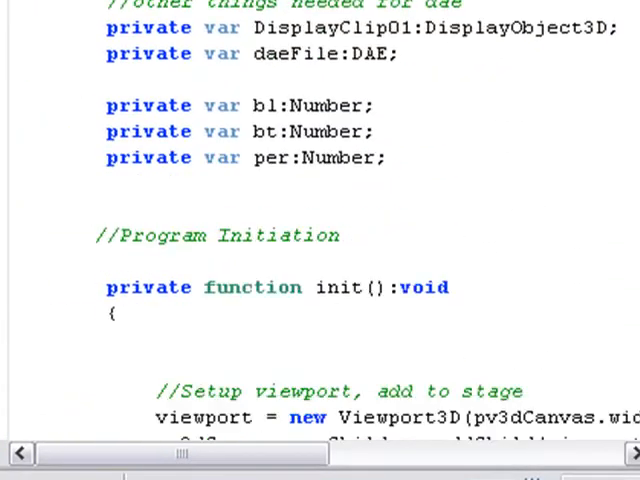
{"action": "scroll", "scroll_direction": "down", "scroll_amount": 3}
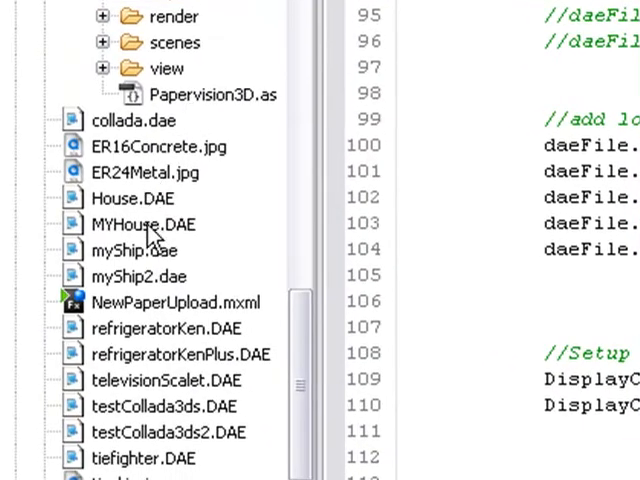
Start renaming MYHouse.DAE in the Navigator and dismiss the empty-name warning
{"action": "right_click", "coordinate": [136, 224]}
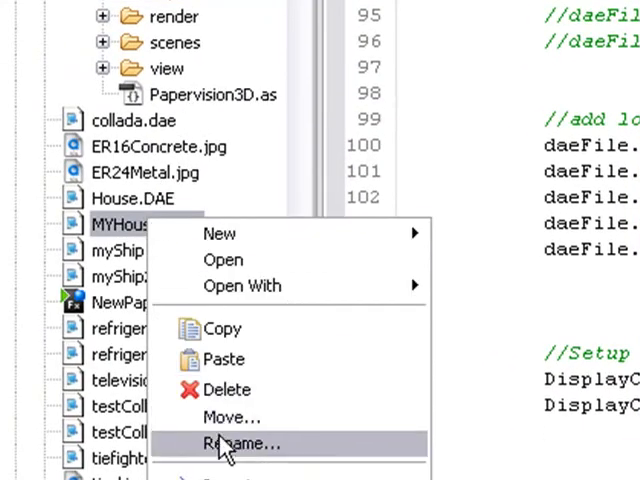
{"action": "left_click", "coordinate": [238, 444]}
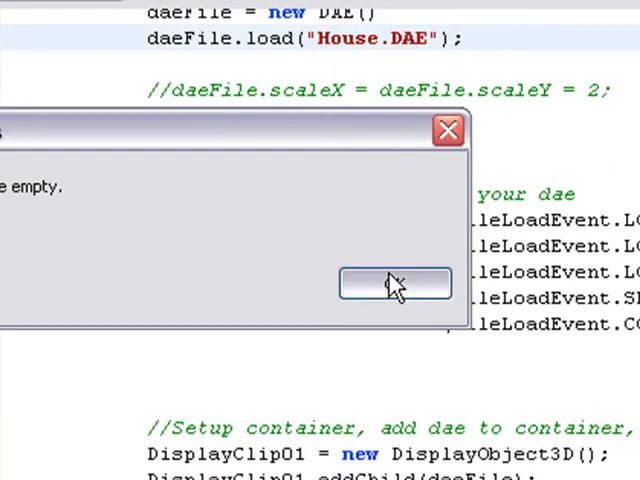
{"action": "left_click", "coordinate": [394, 284]}
{"action": "type", "text": "MY"}
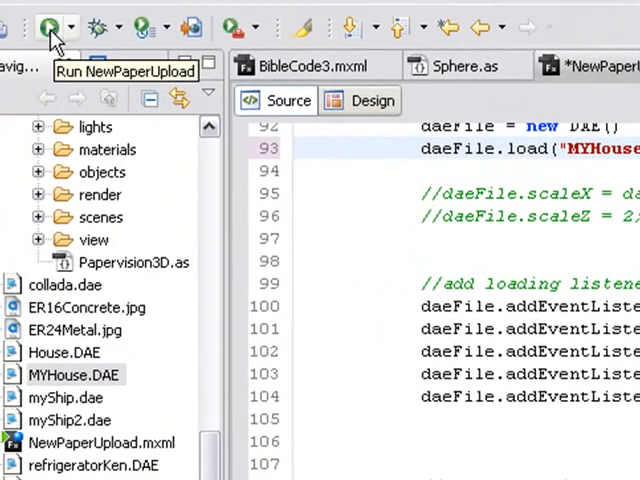
Run the NewPaperUpload application with daeFile.load pointing to MYHouse.DAE
{"action": "left_click", "coordinate": [48, 24]}
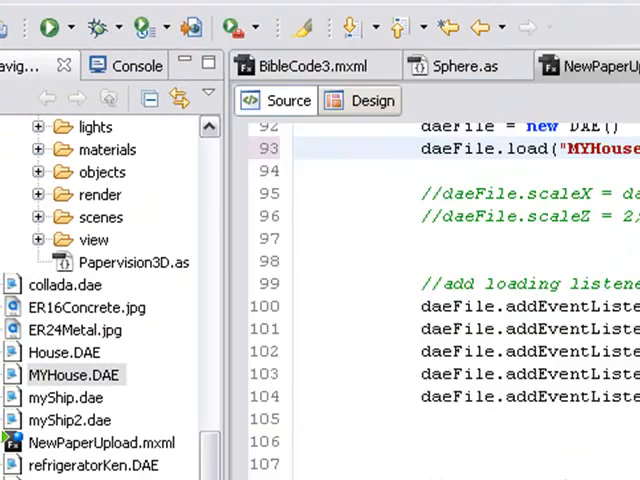